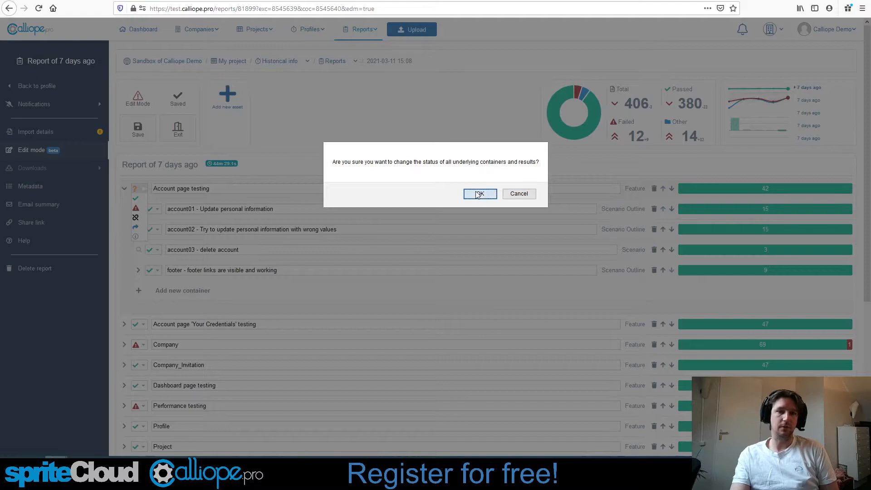
- Confirm the status change for all underlying account page test results
left_click(480, 193)
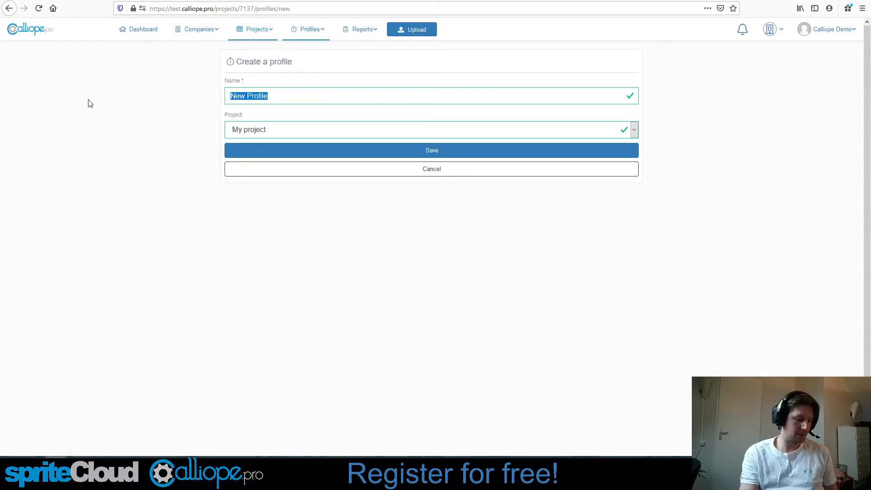
- Name the new profile 'Security test' in My project and save it
type("Security ts")
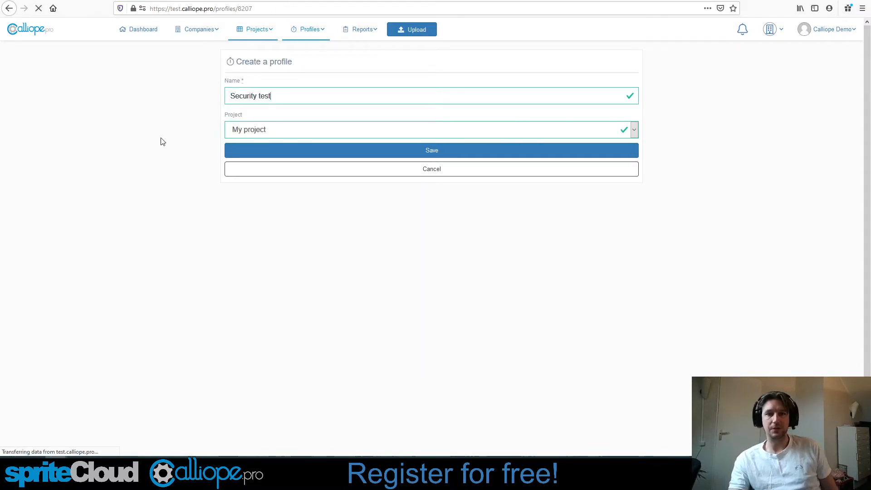
left_click(432, 150)
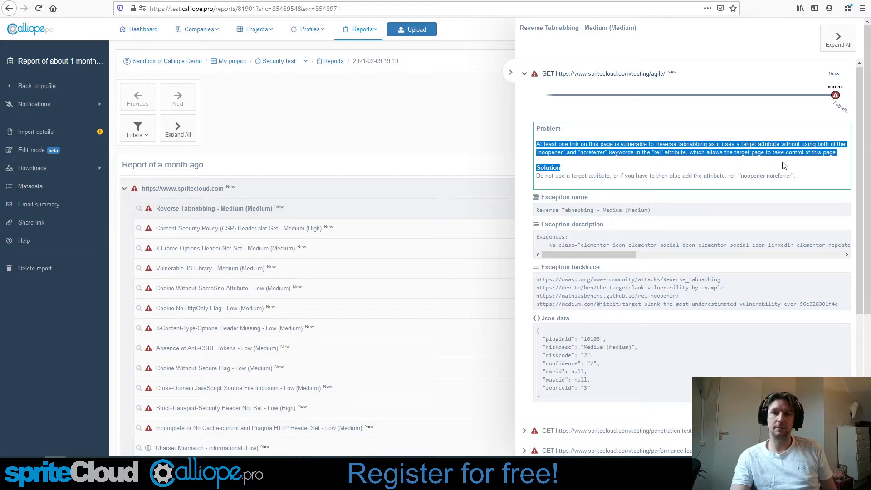
- Expand the Reverse Tabnabbing finding in the Security test report
left_click(231, 61)
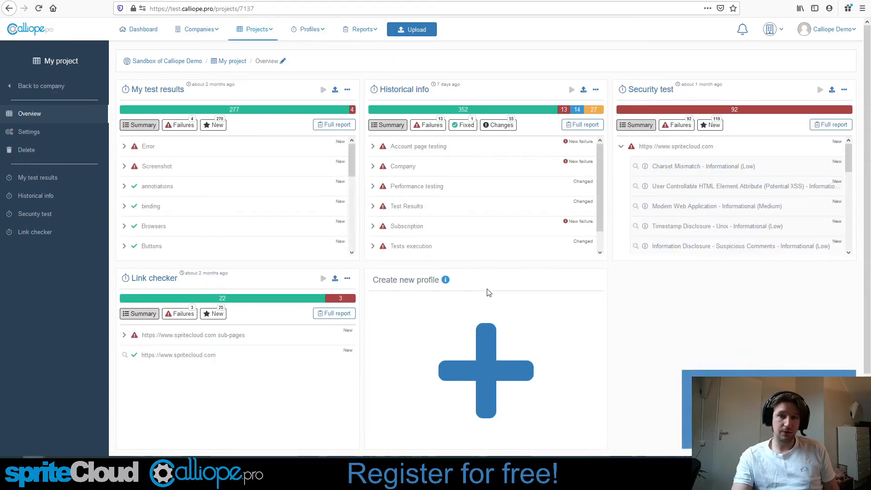
- Start a new Lighthouse performance profile from the Create new profile tile
left_click(485, 369)
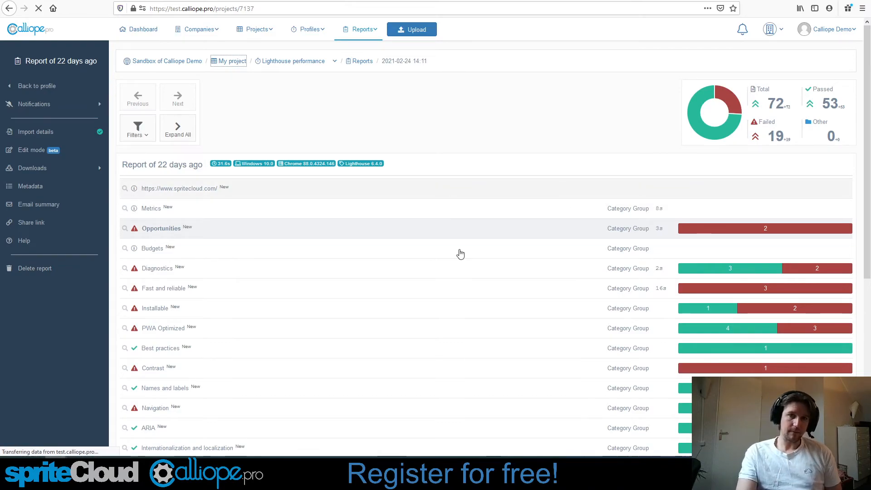
- Return to My project's overview via the breadcrumb
left_click(231, 61)
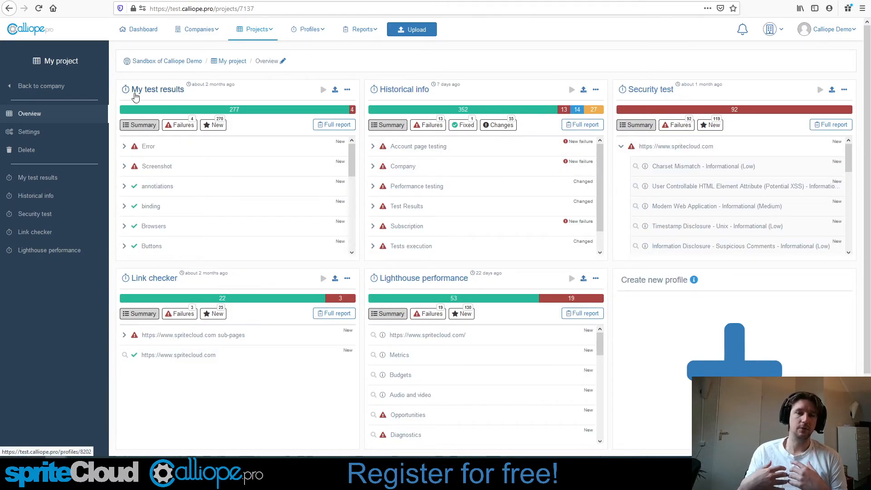